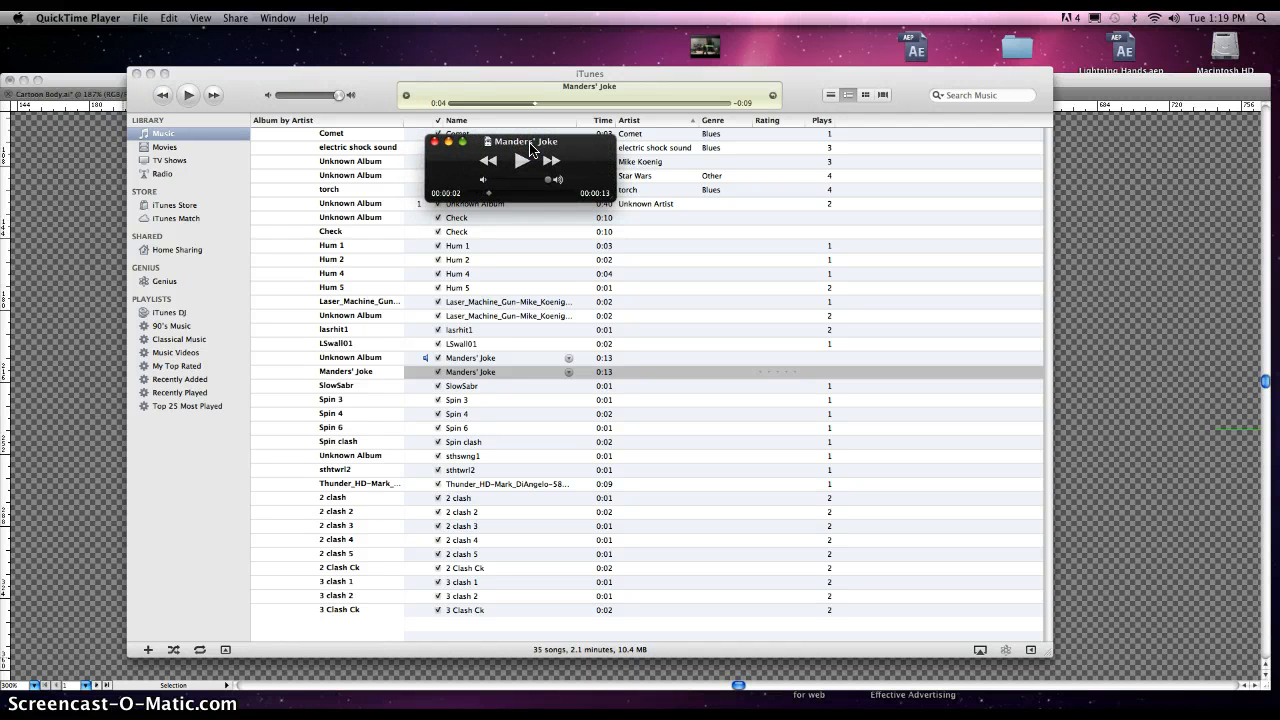
Move the small Manders' Joke player window aside and let the clip play
drag(524, 140, 596, 160)
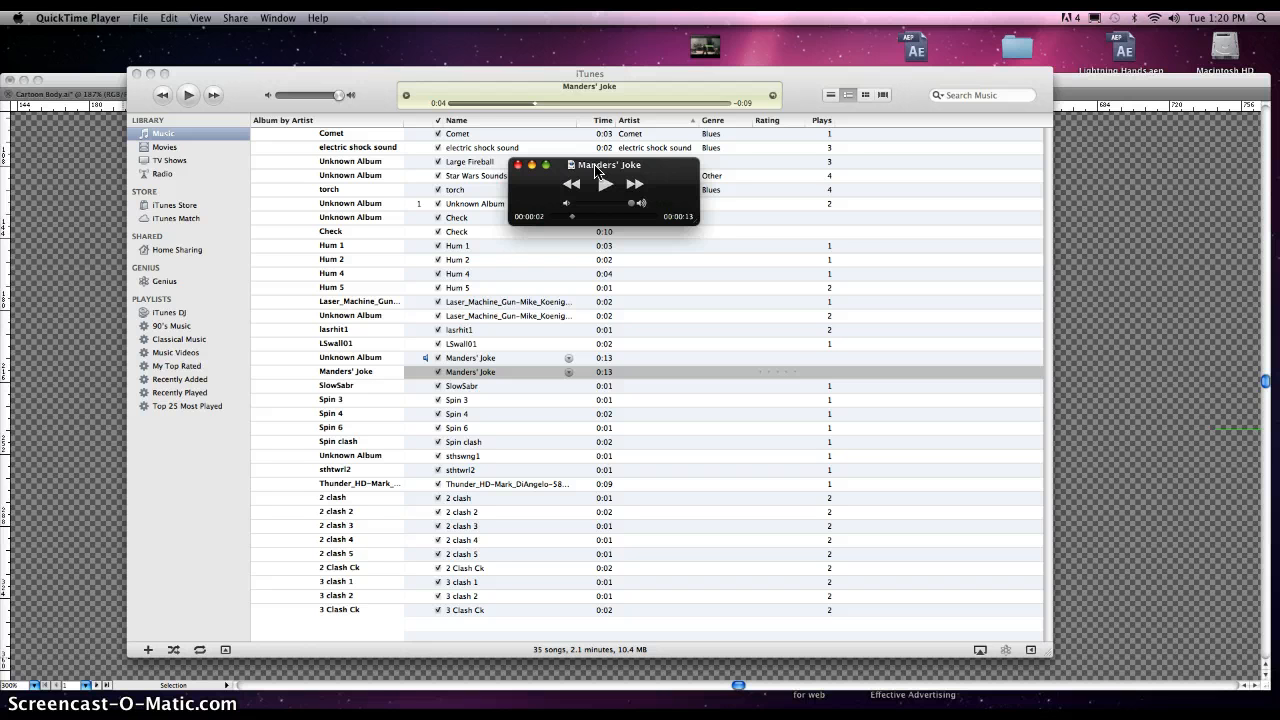
mouse_move(540, 184)
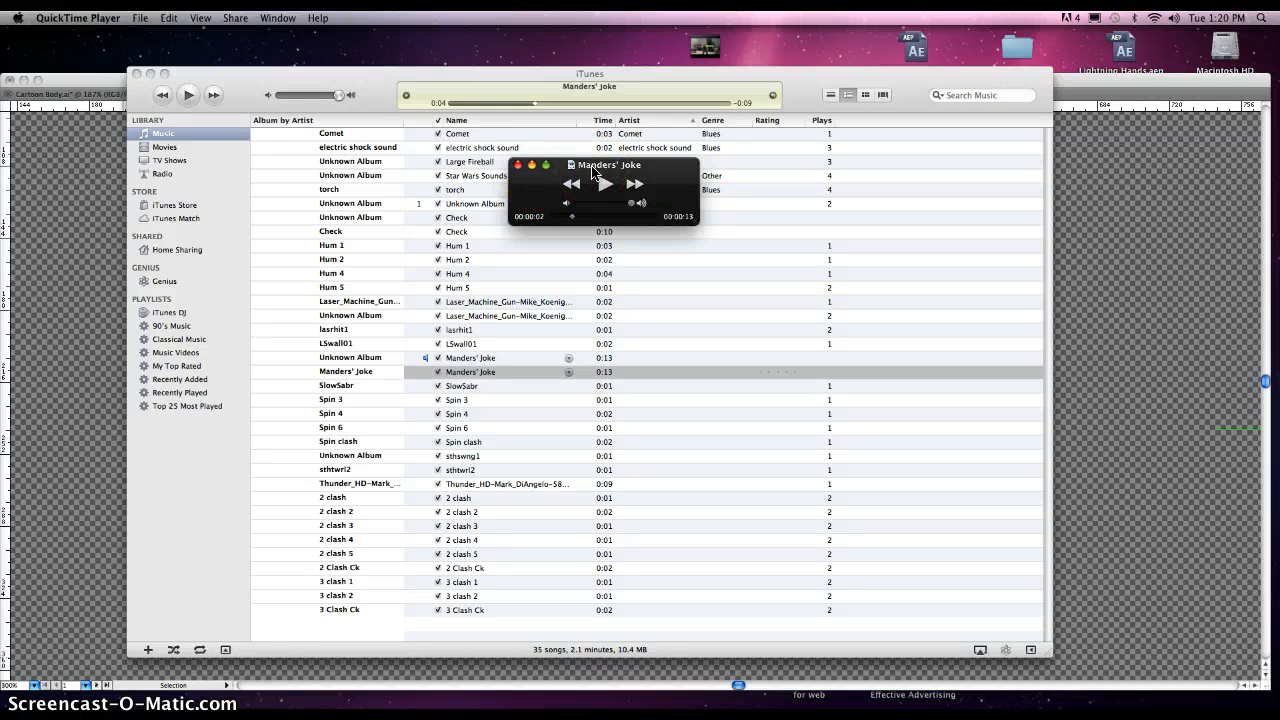
click(140, 16)
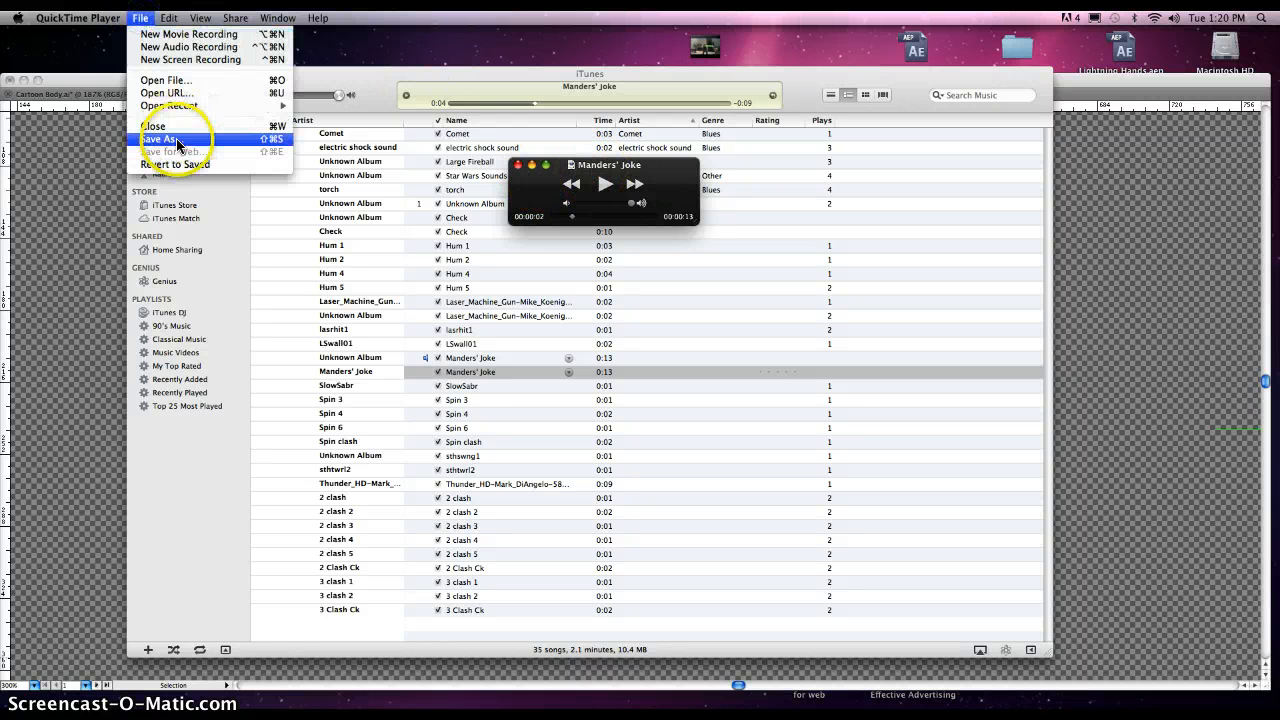
click(164, 138)
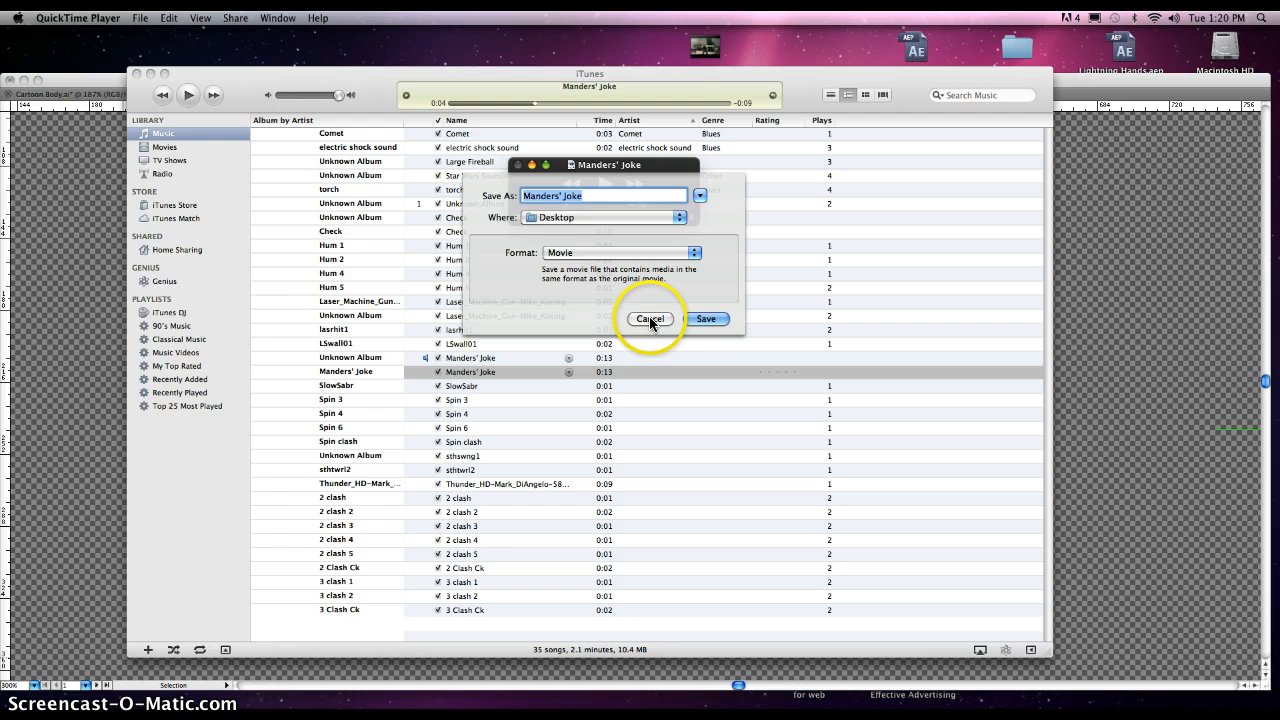
click(648, 318)
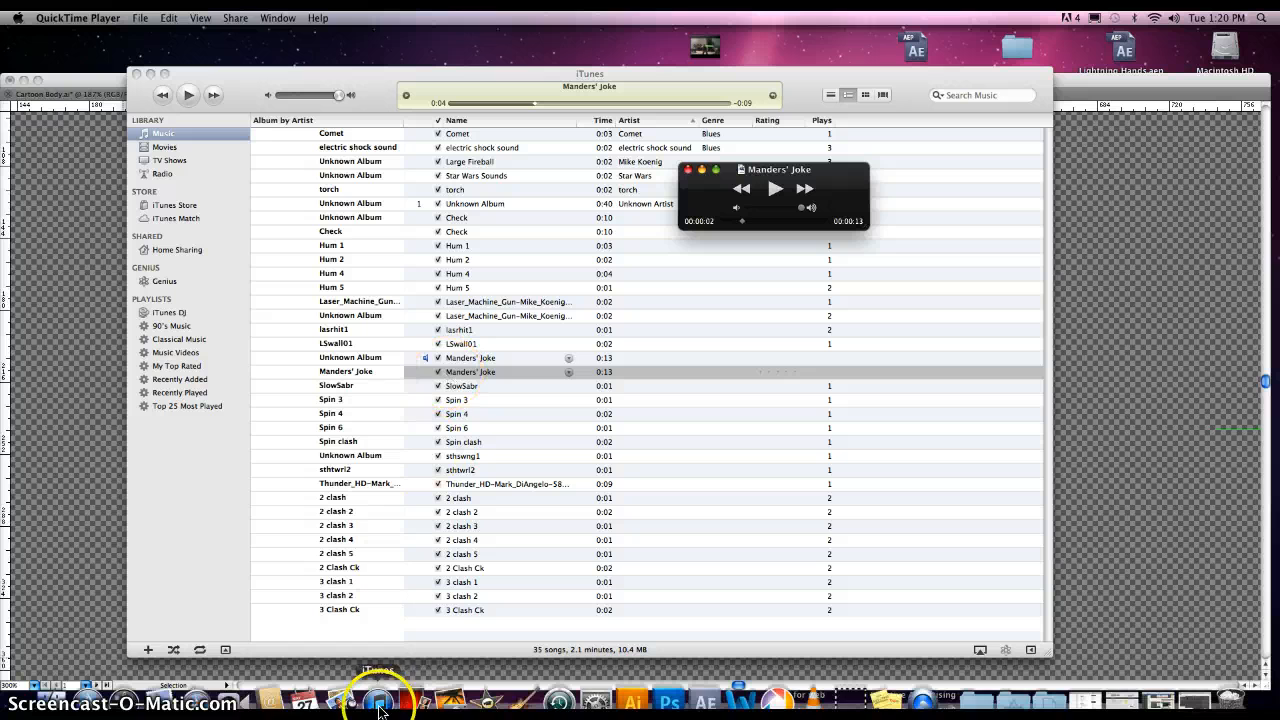
mouse_move(504, 414)
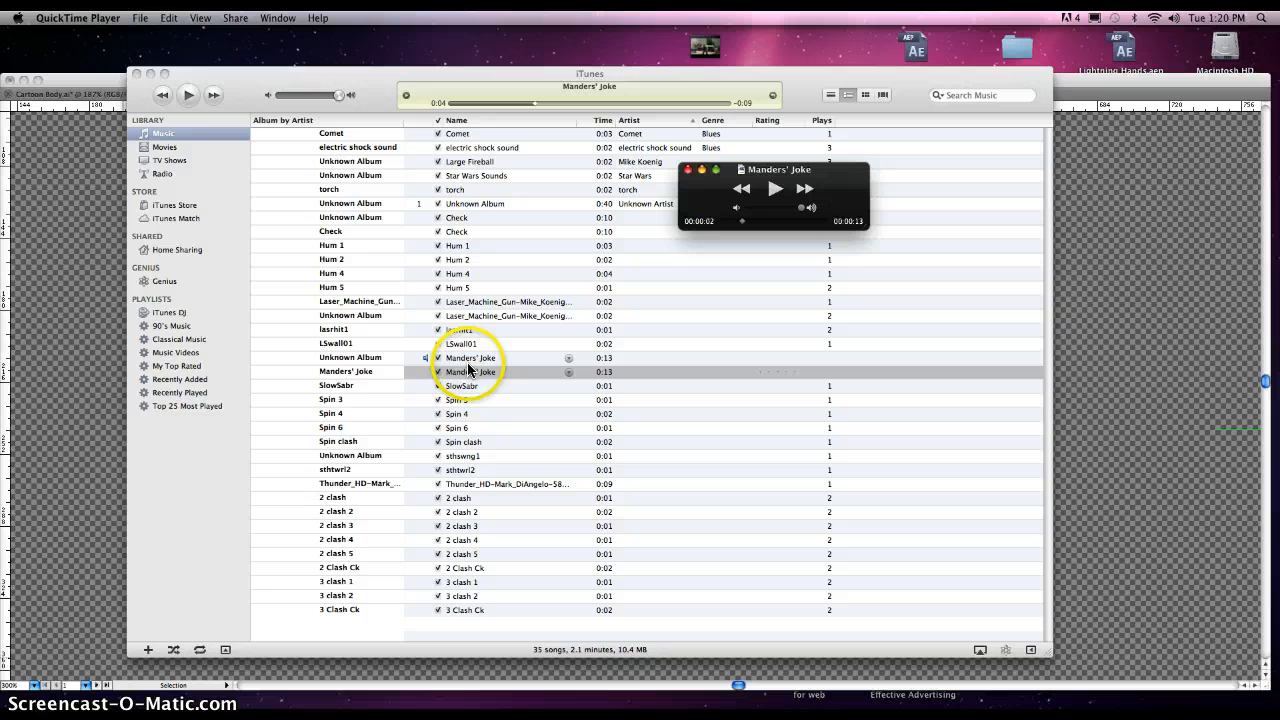
Select the Manders' Joke track in the iTunes library and bring up the File menu
click(470, 370)
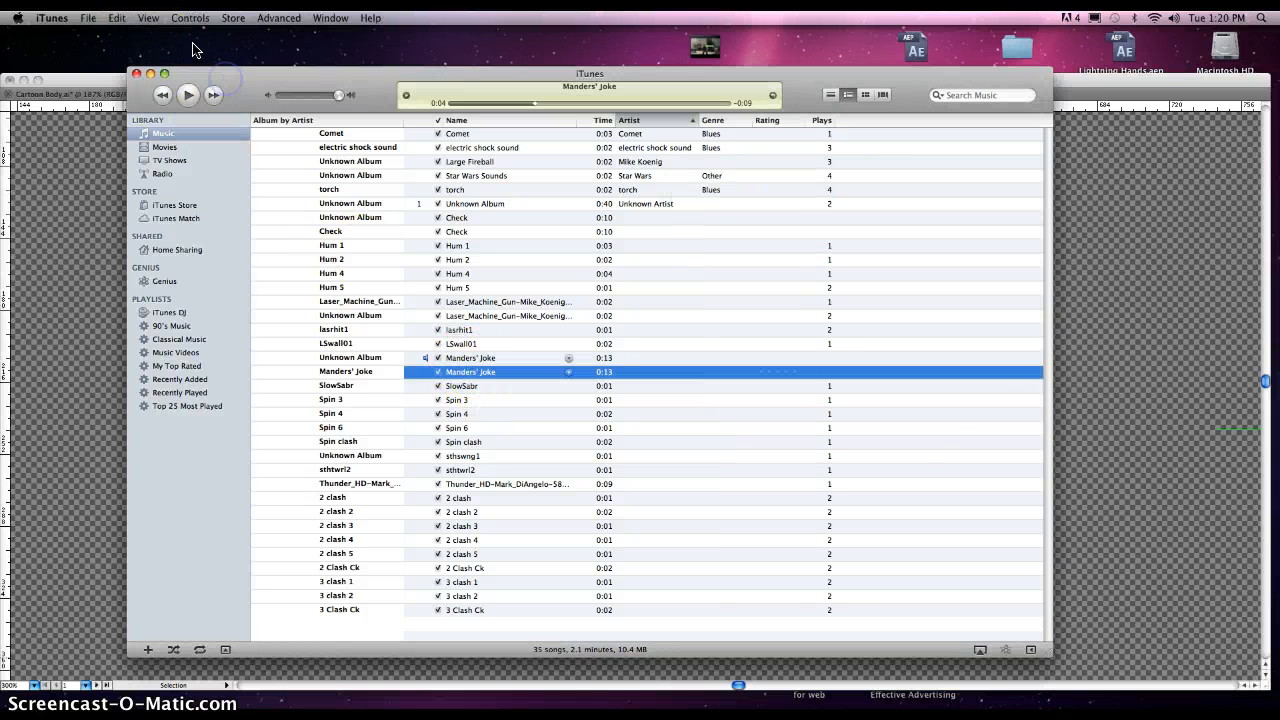
click(88, 18)
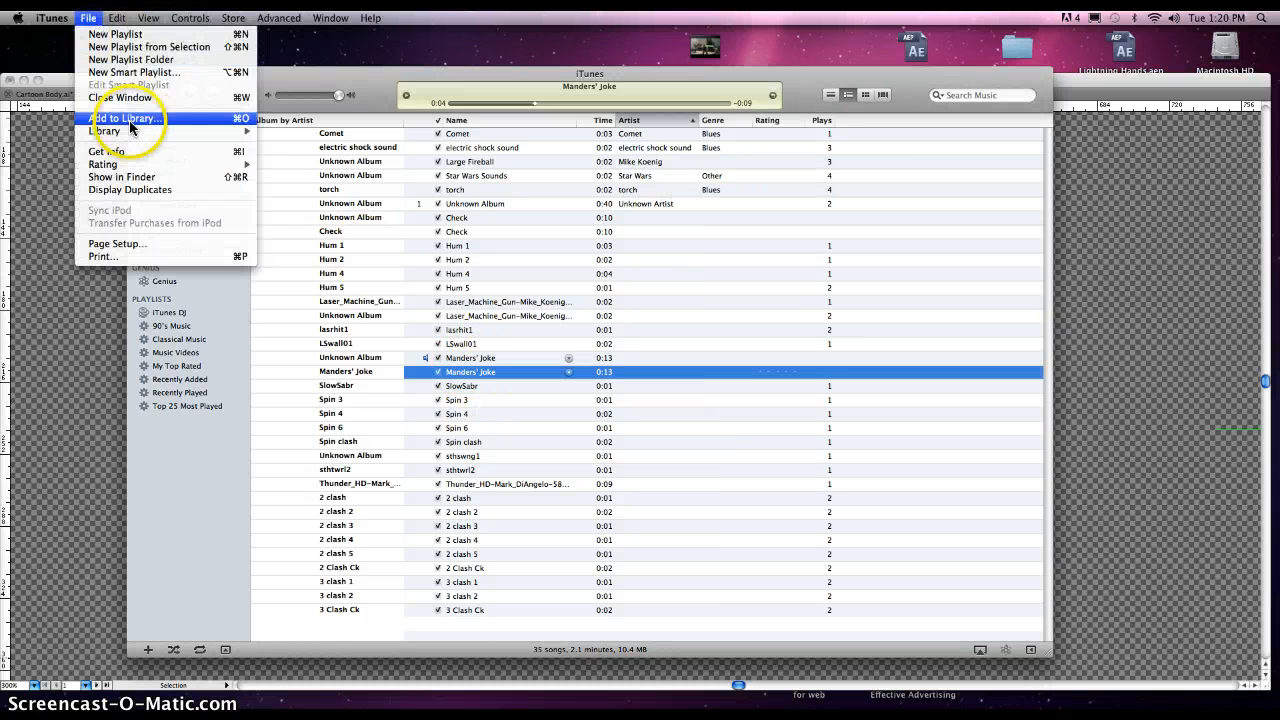
mouse_move(460, 364)
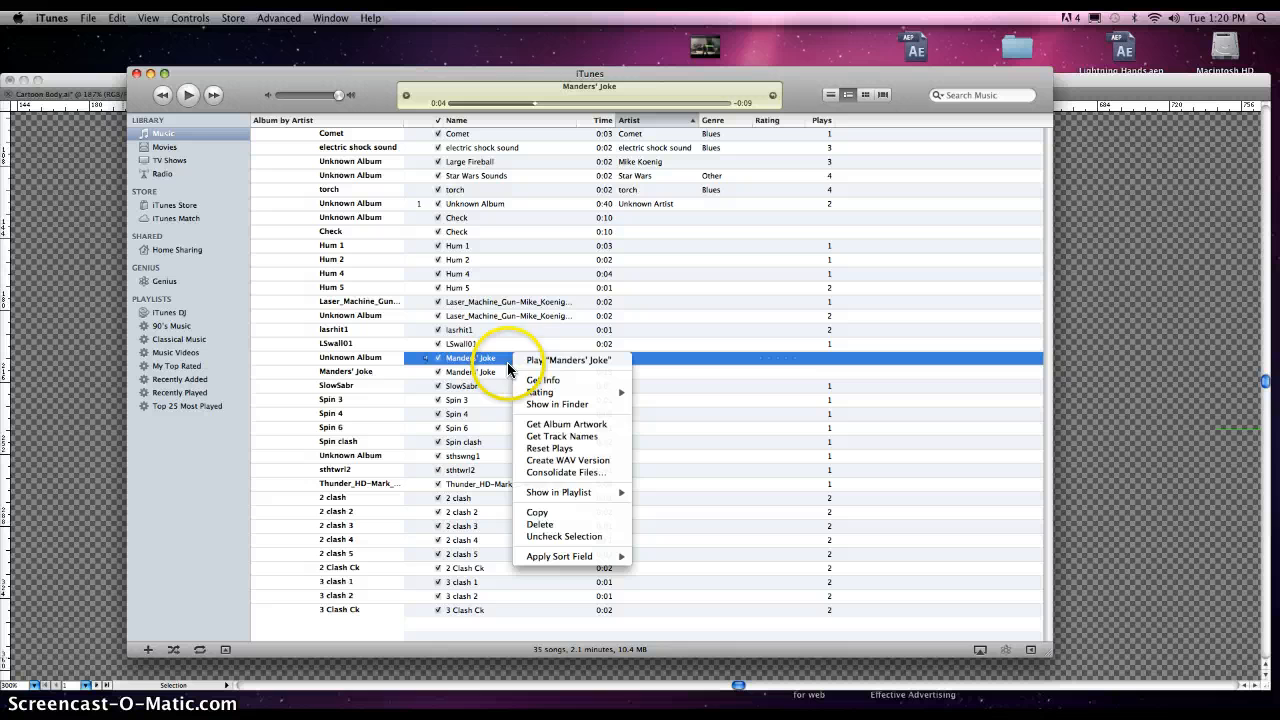
mouse_move(568, 460)
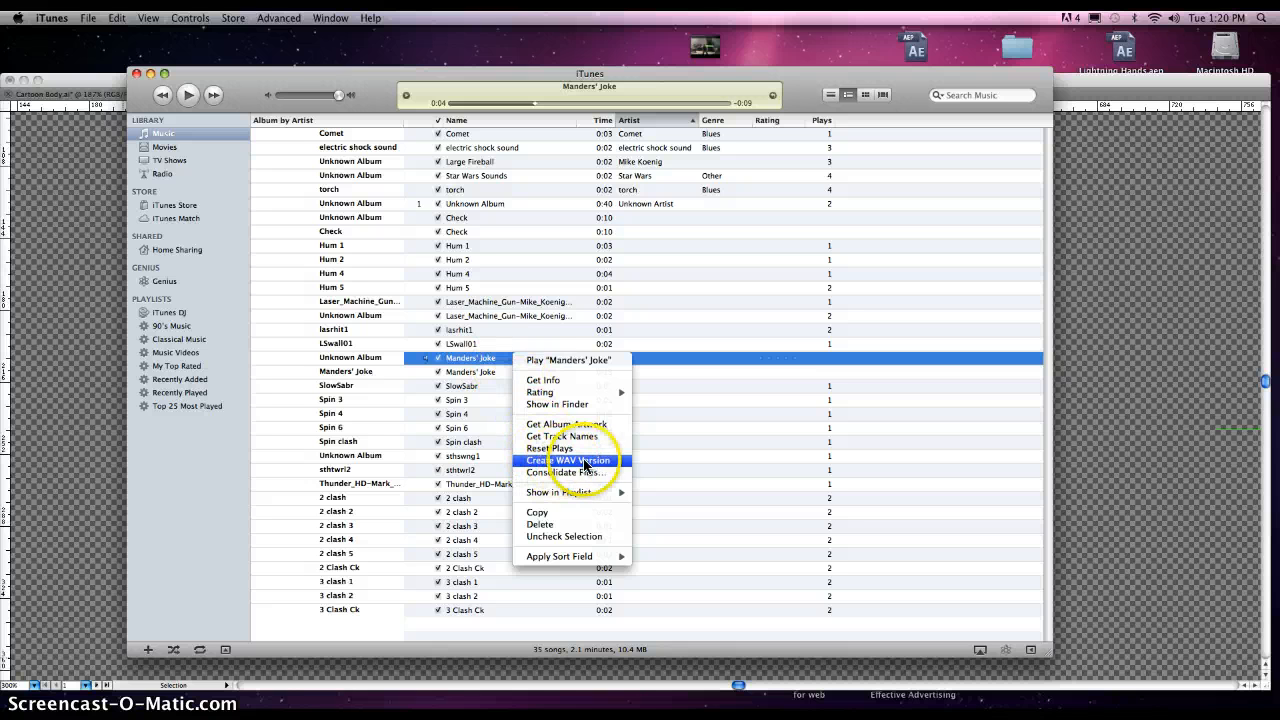
Choose Create WAV Version to make a WAV copy of Manders' Joke
click(568, 460)
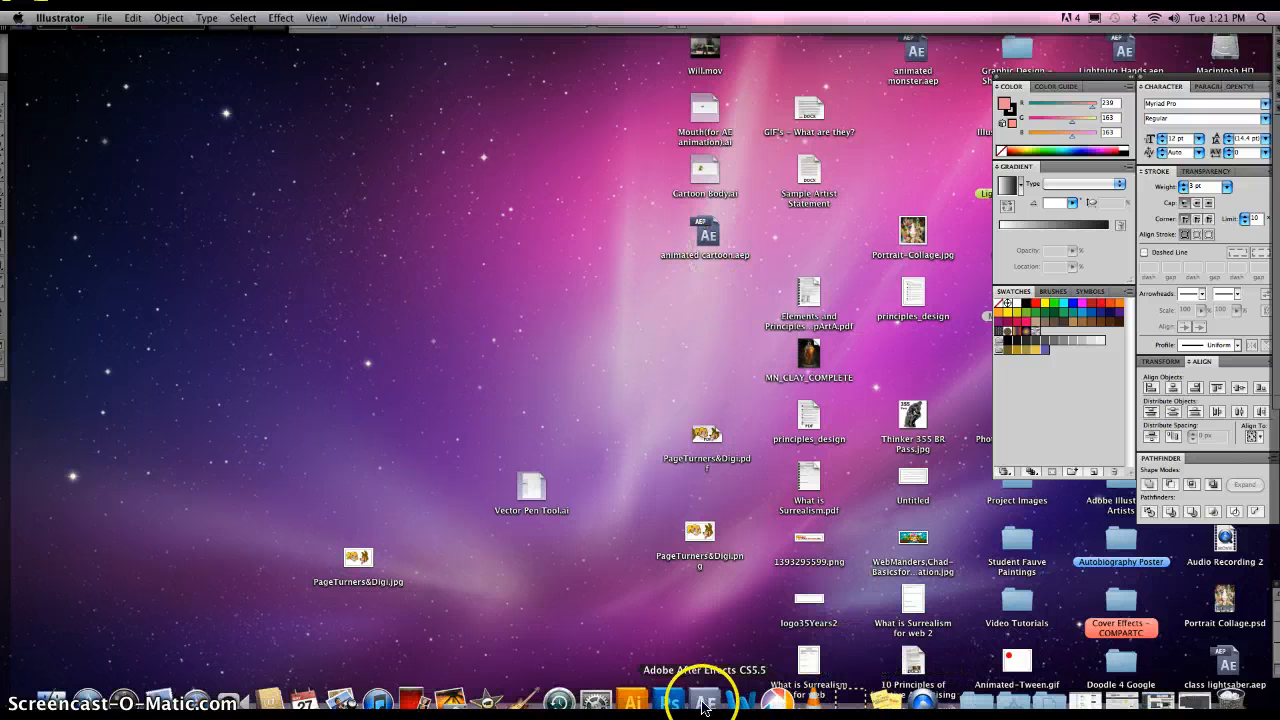
Show Illustrator's mouth-artwork document, then switch to After Effects with Manders' Joke.wav imported
click(672, 698)
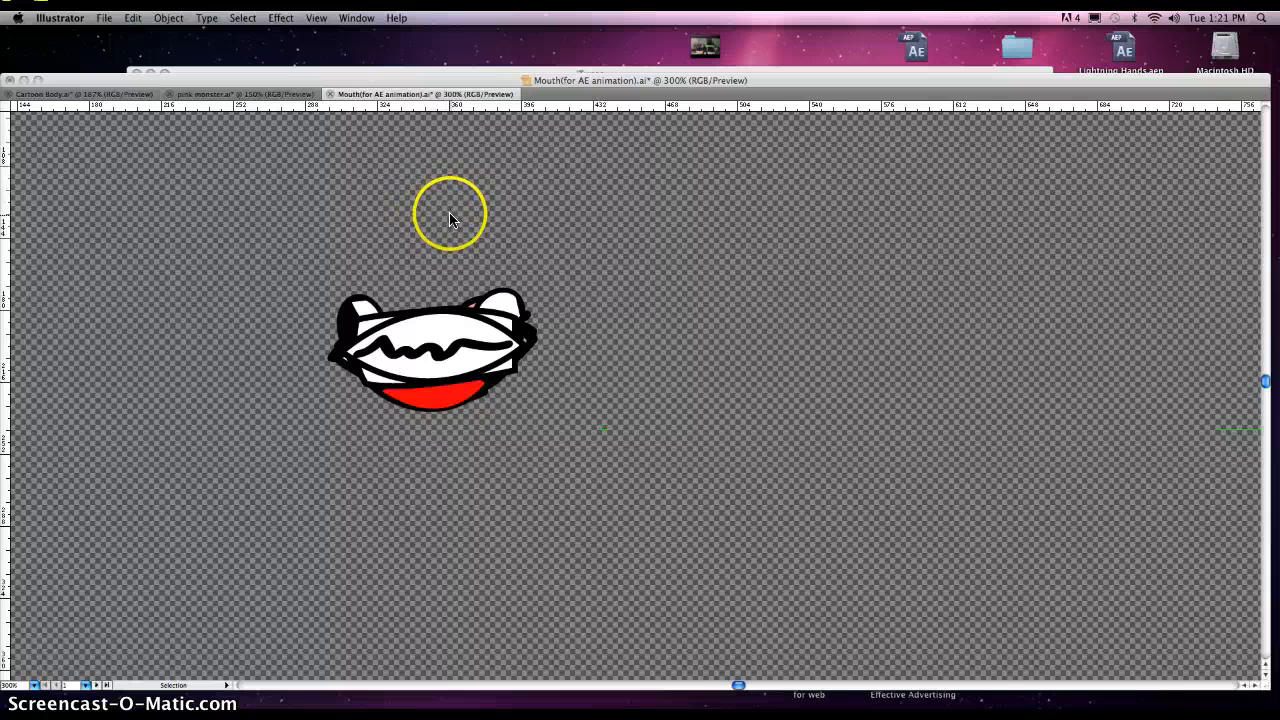
click(916, 48)
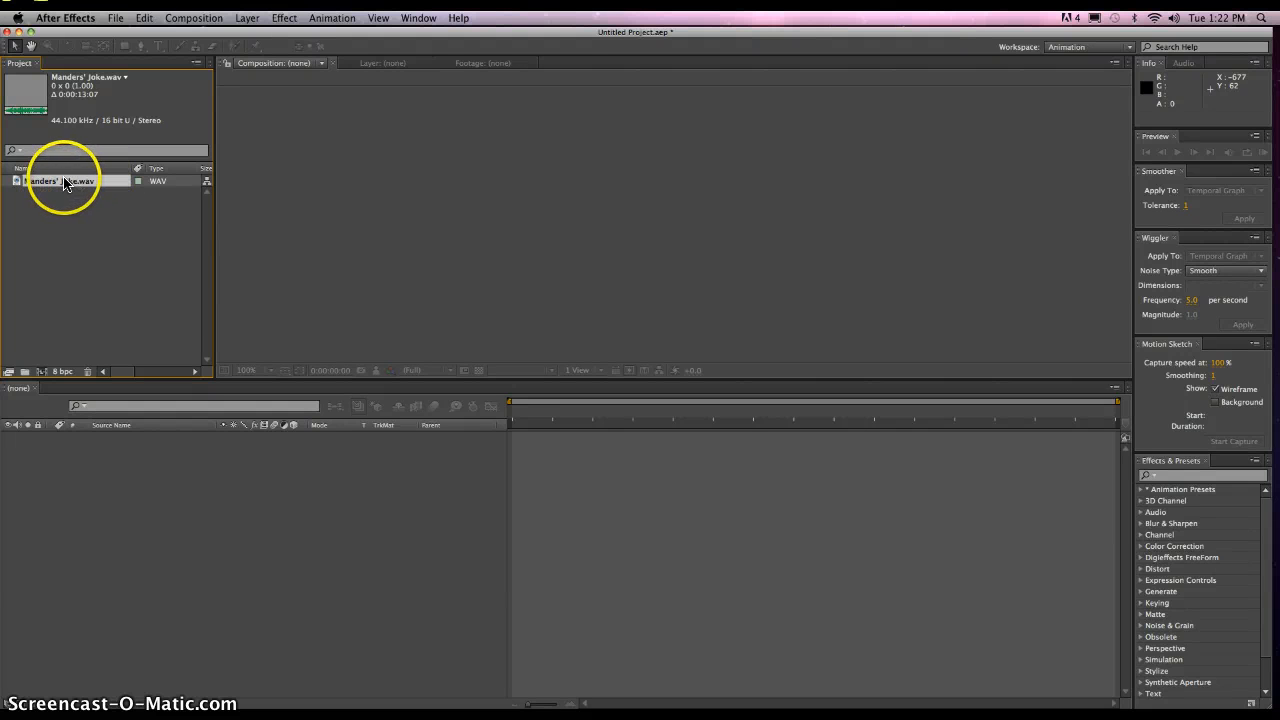
Preview Manders' Joke.wav and make a new green-background composition from it
double_click(58, 180)
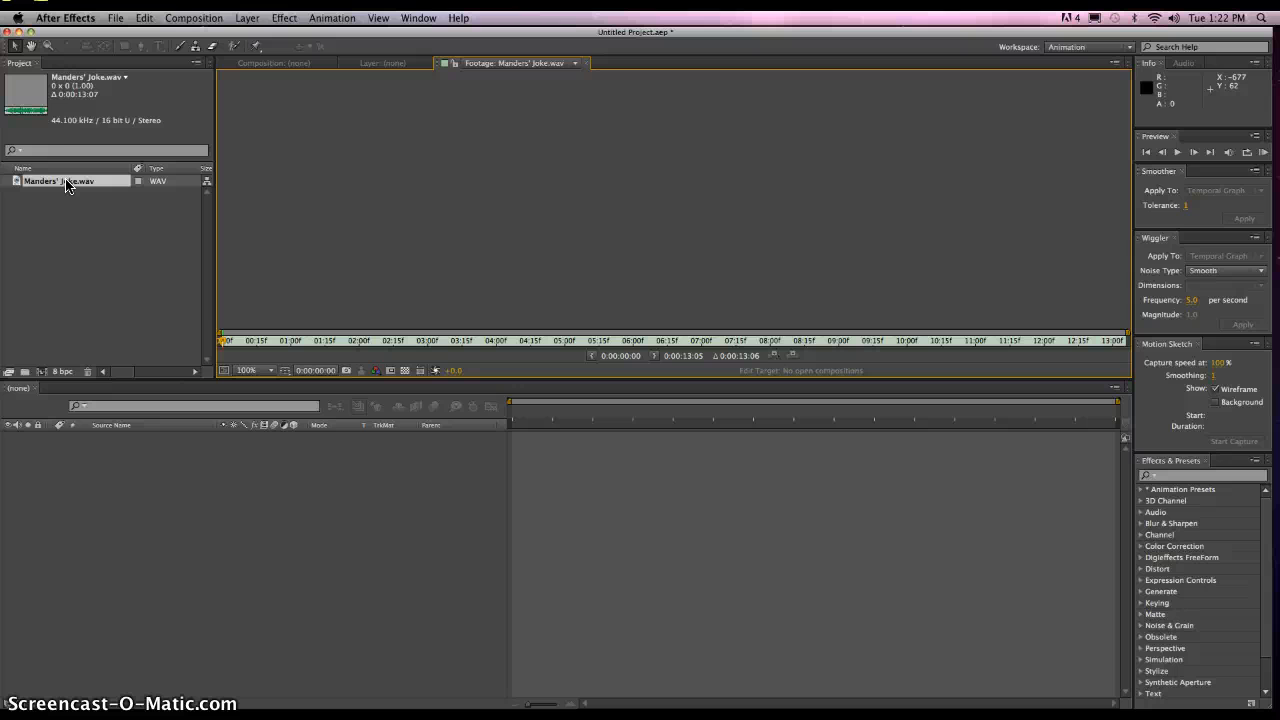
click(256, 62)
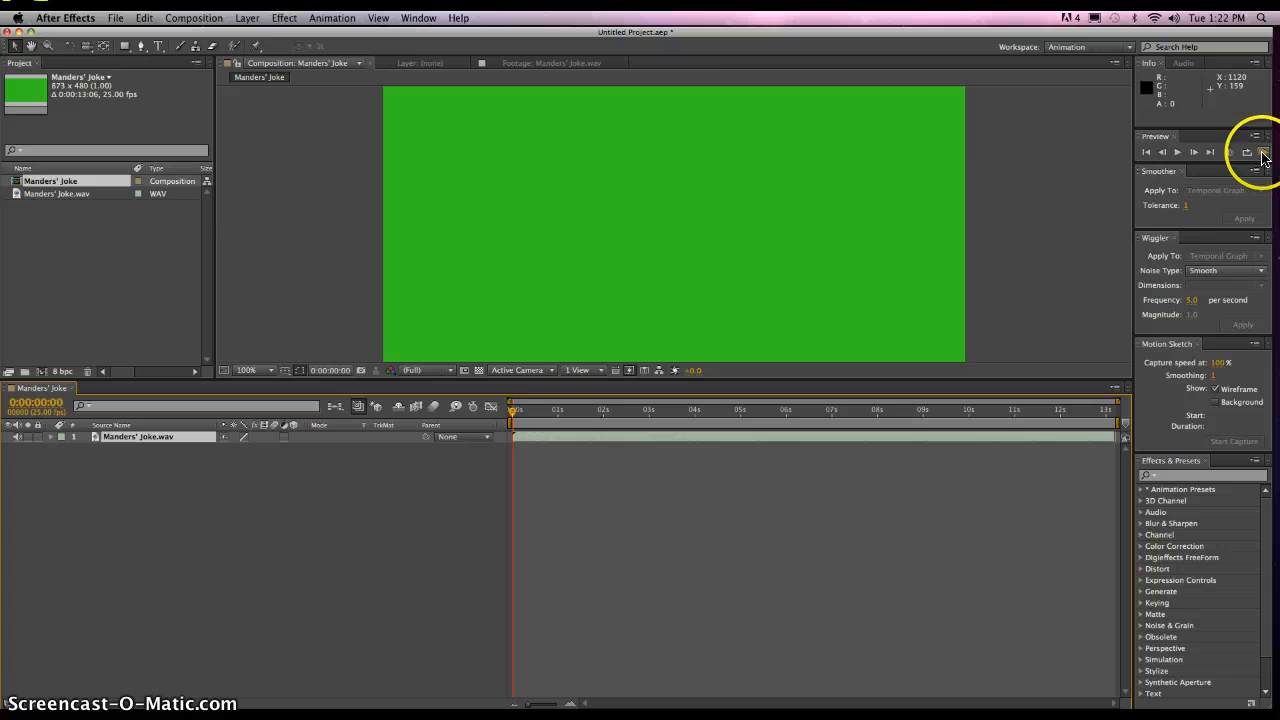
click(1228, 152)
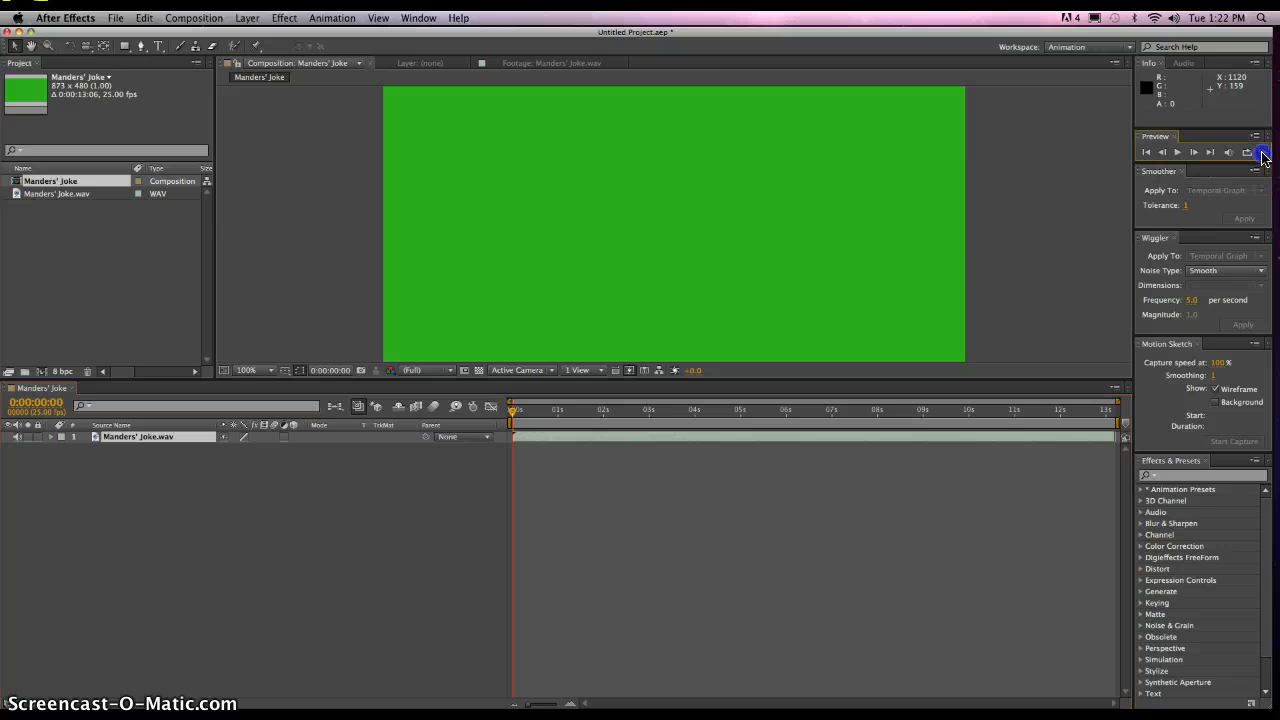
click(1264, 152)
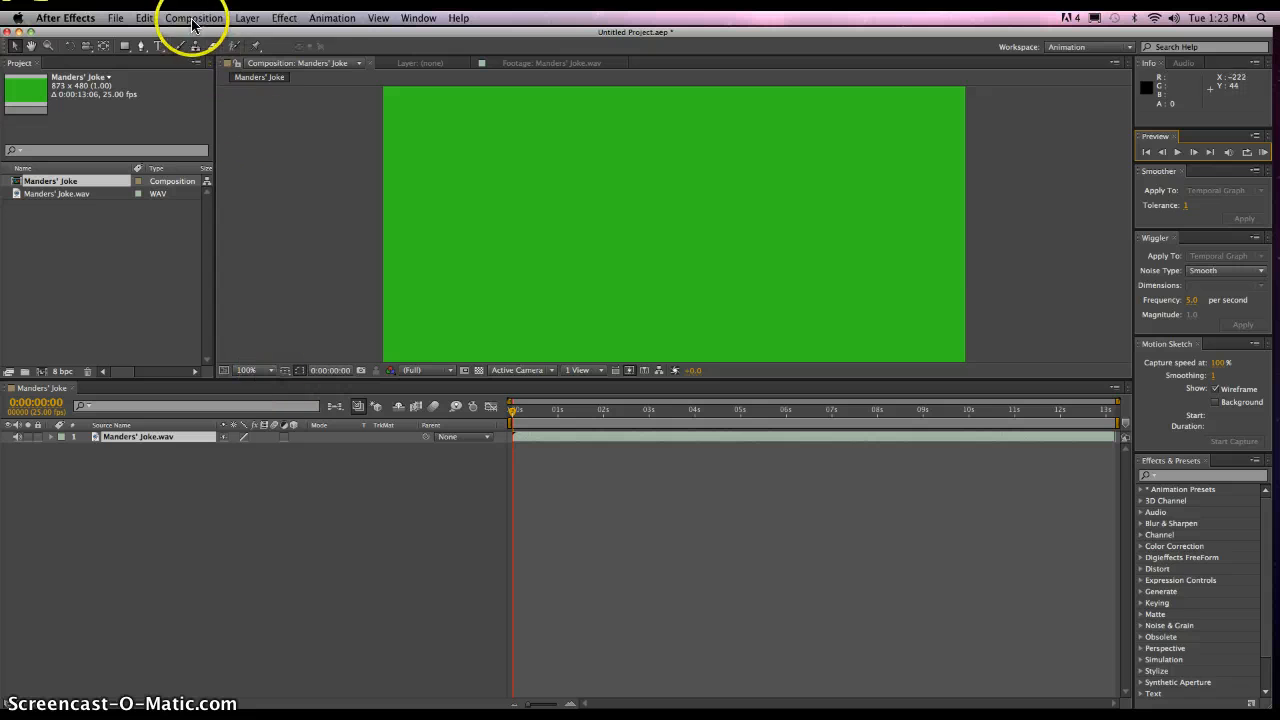
click(194, 18)
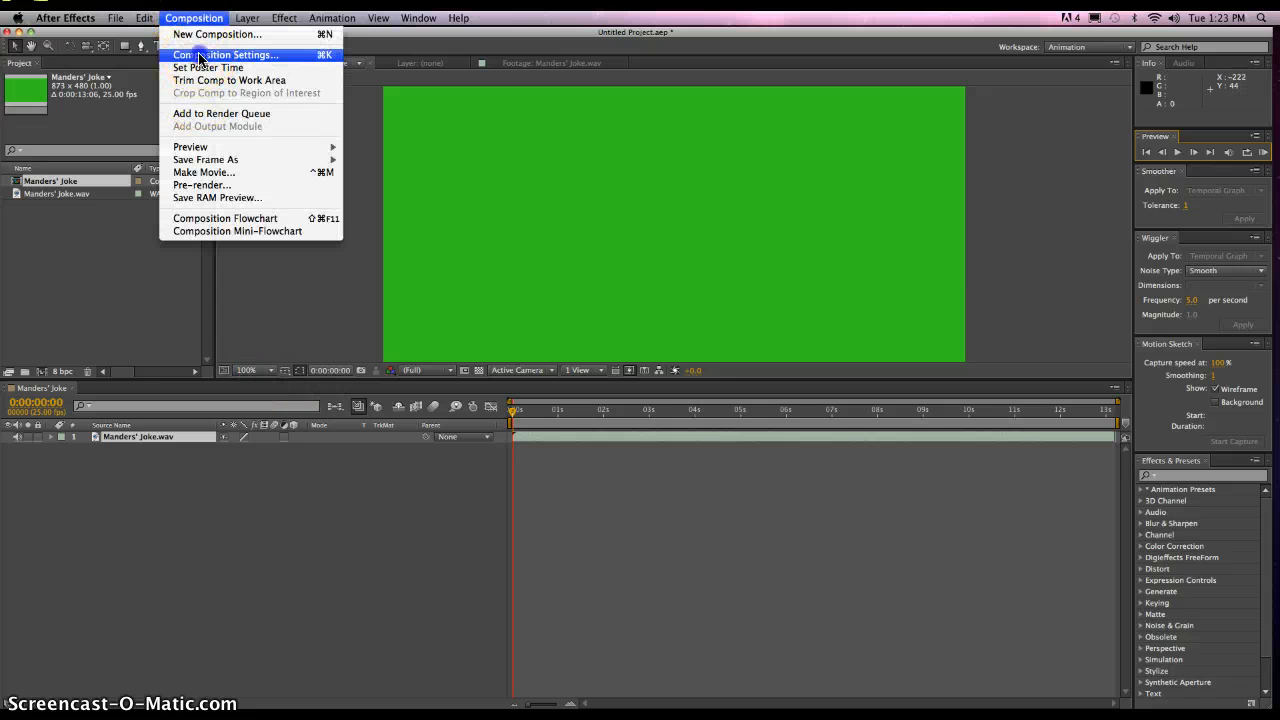
click(228, 56)
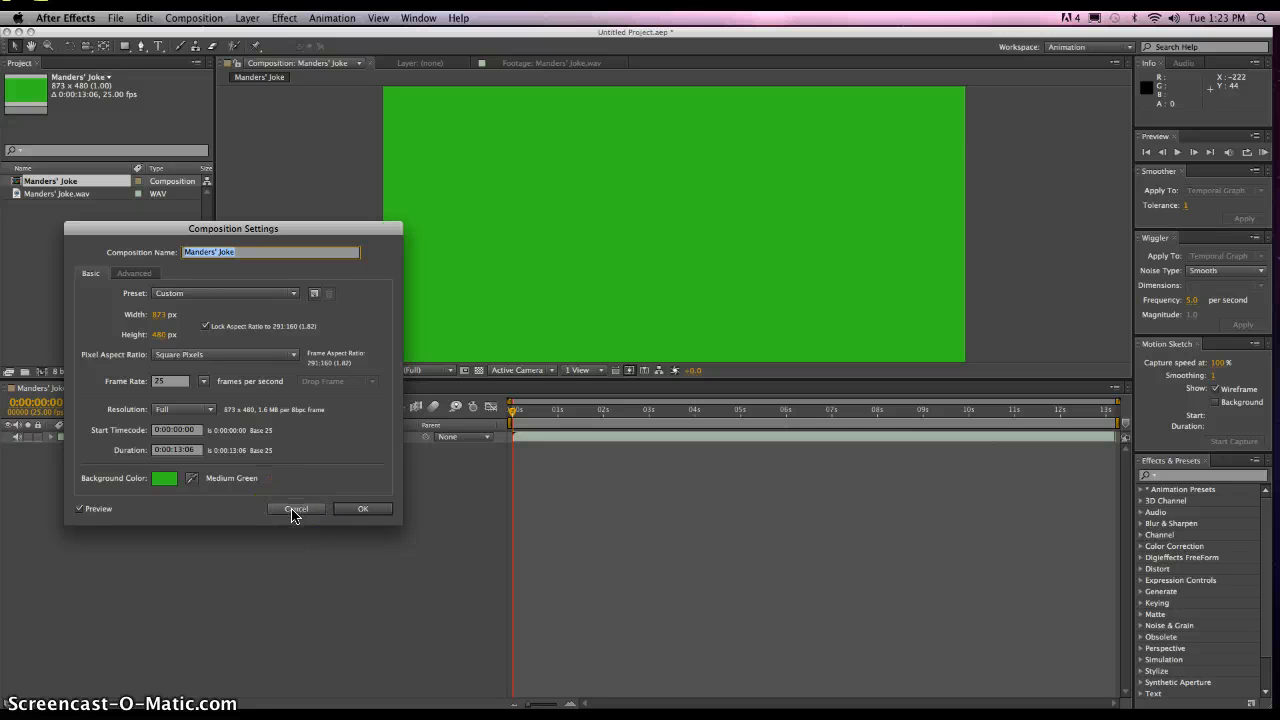
click(296, 510)
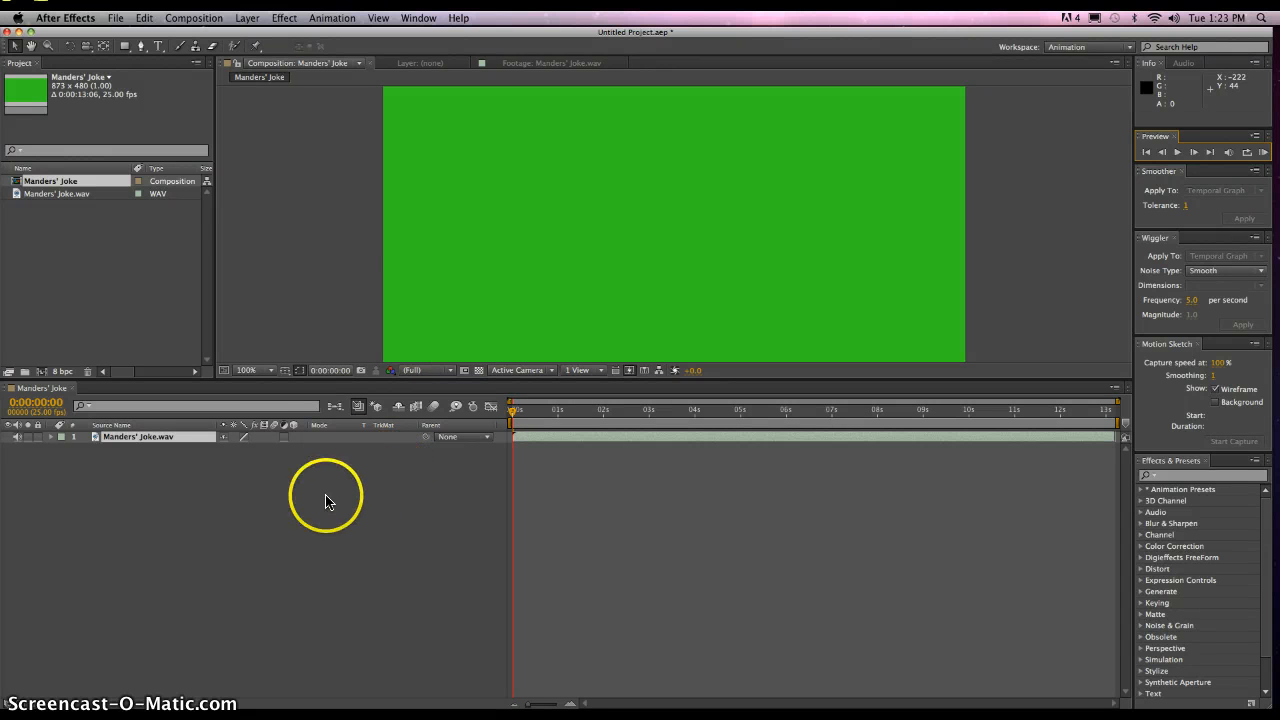
click(58, 192)
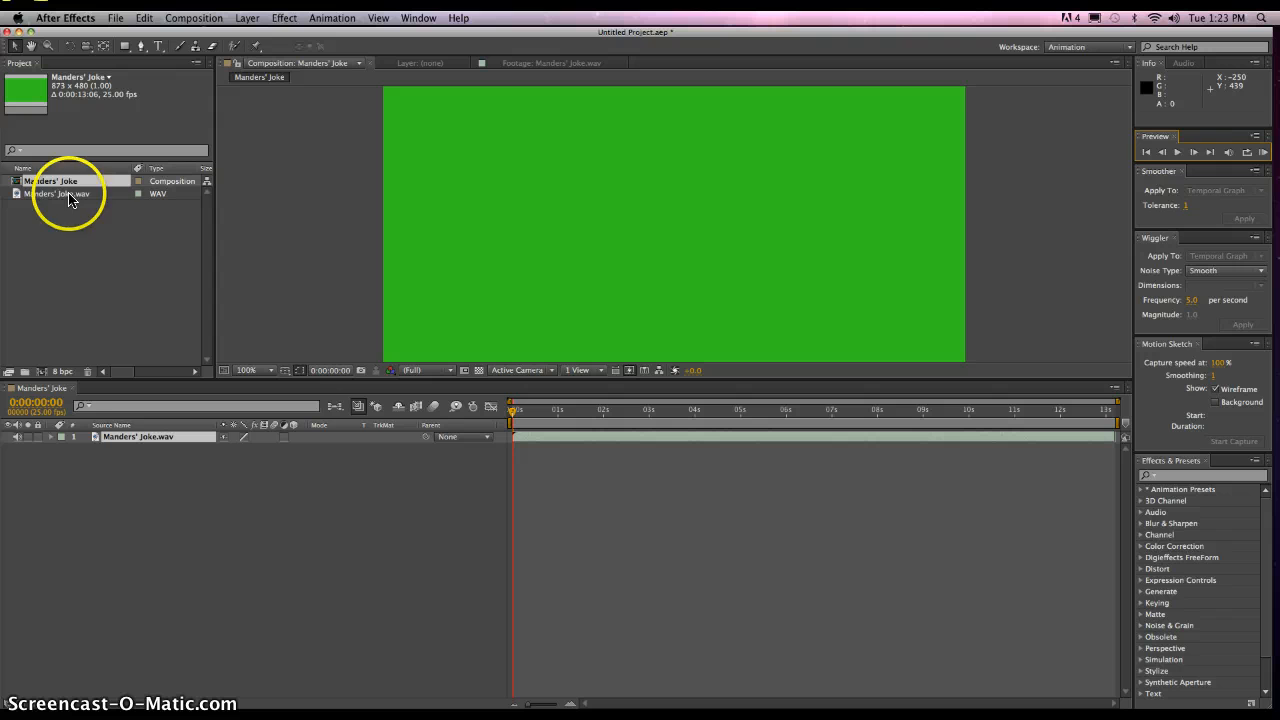